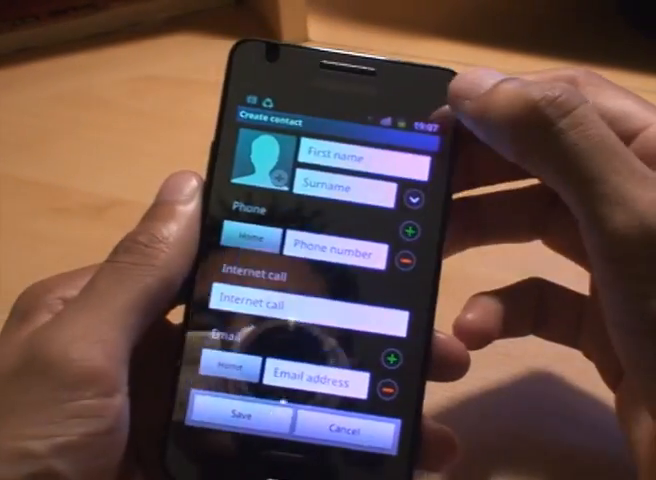
pyautogui.click(340, 152)
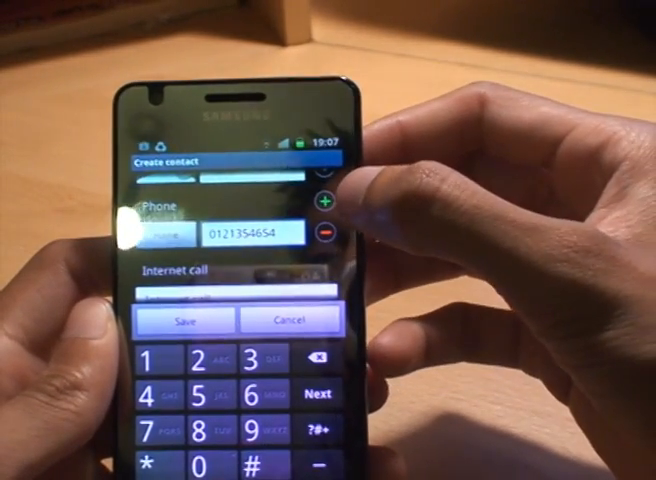
pyautogui.click(330, 181)
pyautogui.write('0')
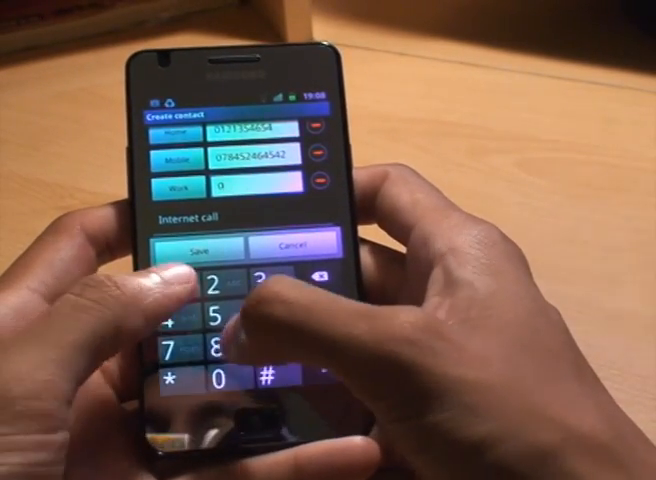
pyautogui.click(165, 287)
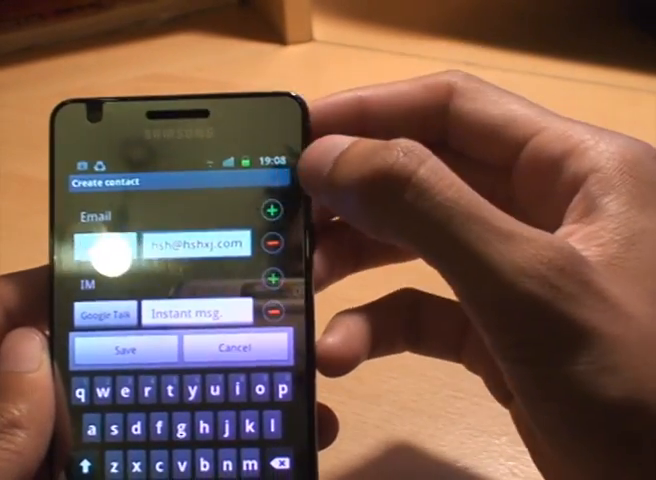
# - Add a second Work email row with address 'dggsg' after the Home email
pyautogui.click(270, 212)
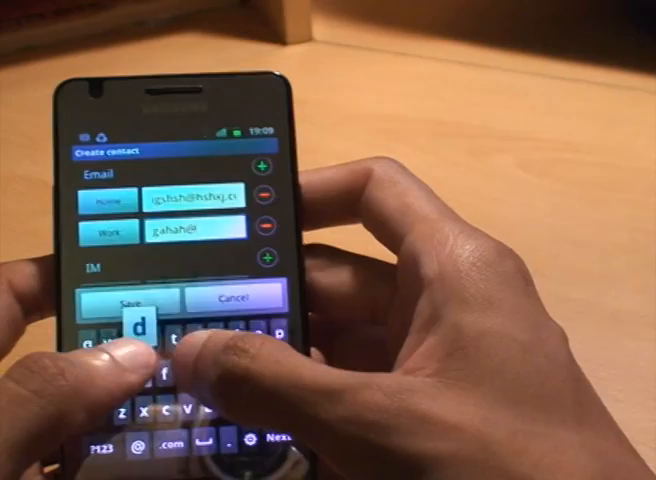
pyautogui.write('dggsg.co')
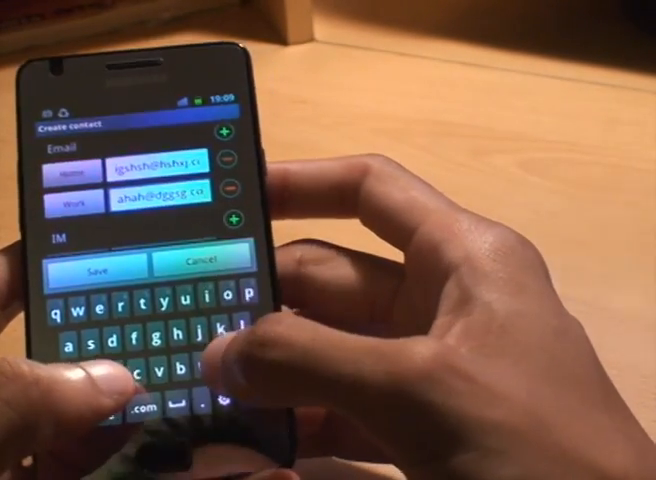
pyautogui.scroll(-3)
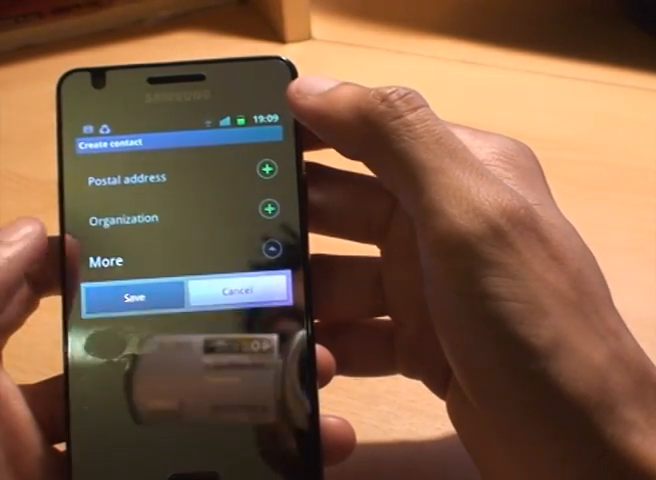
# - Save the new contact, returning to the contacts list
pyautogui.click(131, 297)
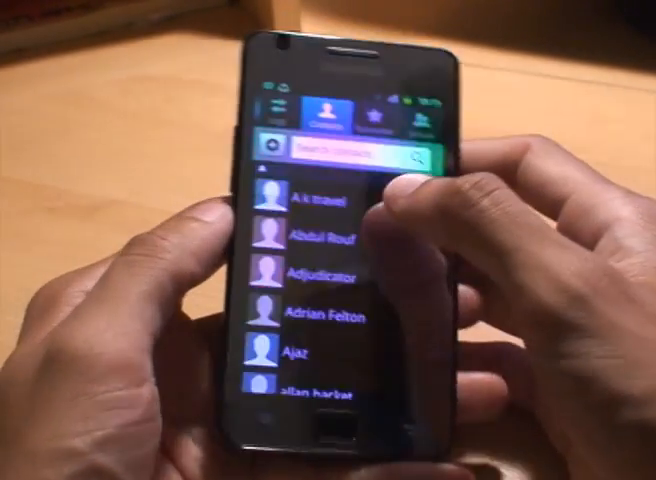
# - Search contacts for 'test' and choose Delete on Test Male
pyautogui.click(350, 155)
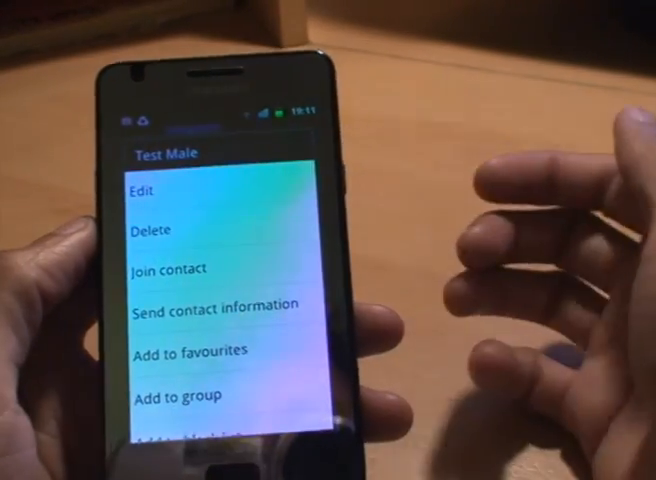
pyautogui.click(155, 229)
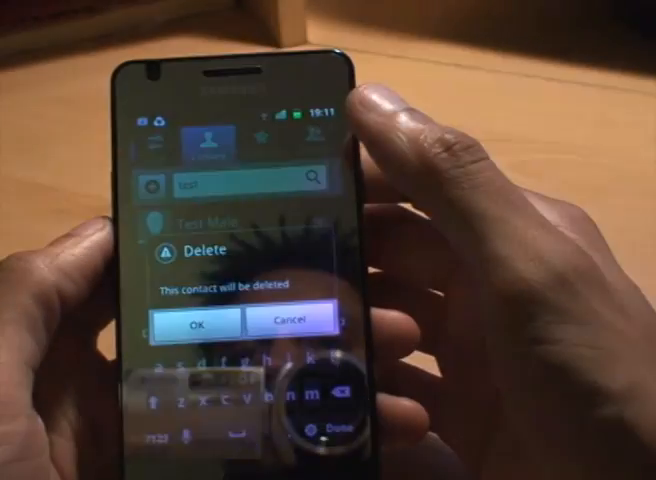